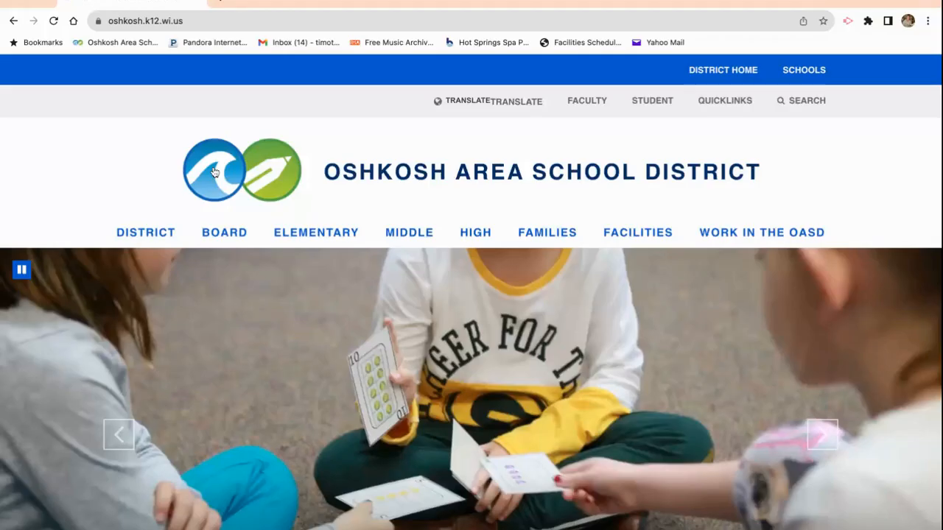
{"action": "mouse_move", "coordinate": [215, 172]}
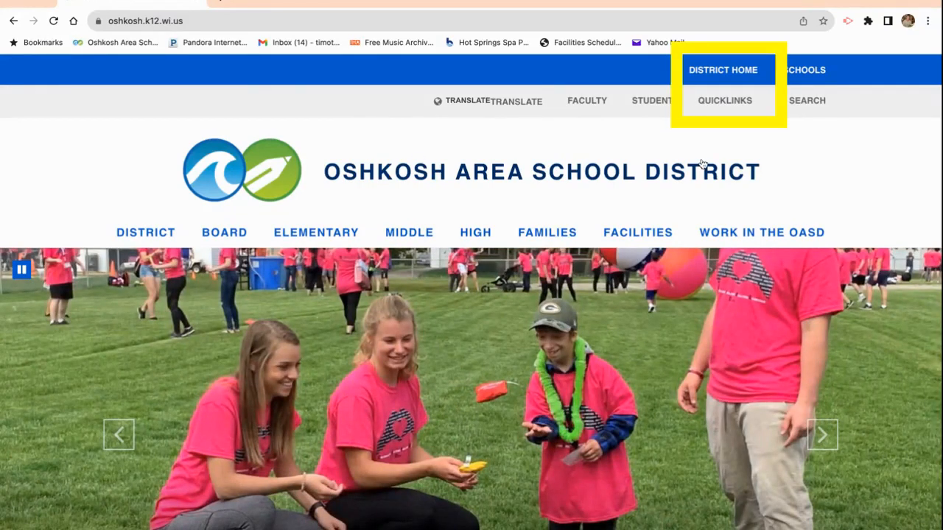
Step: Go to the Canvas Portal through the district site's QUICKLINKS menu
{"action": "left_click", "coordinate": [724, 100]}
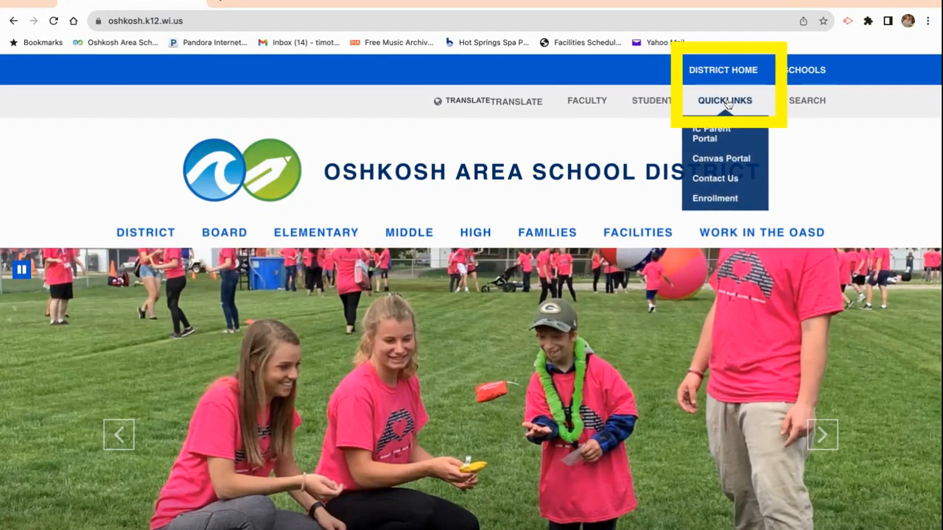
{"action": "left_click", "coordinate": [721, 157]}
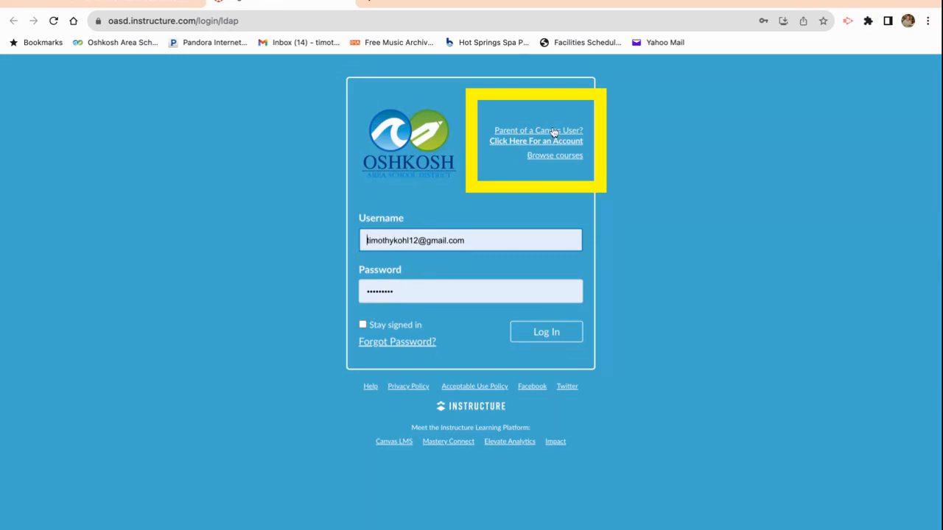
Step: Submit the Parent Signup form with student pairing code 'bwlGnz' to create the account
{"action": "left_click", "coordinate": [535, 140]}
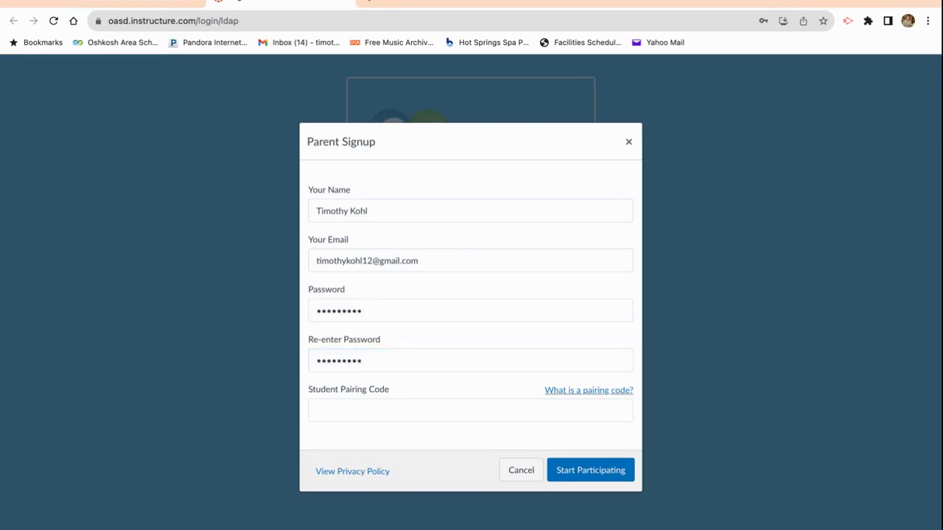
{"action": "left_click", "coordinate": [470, 411]}
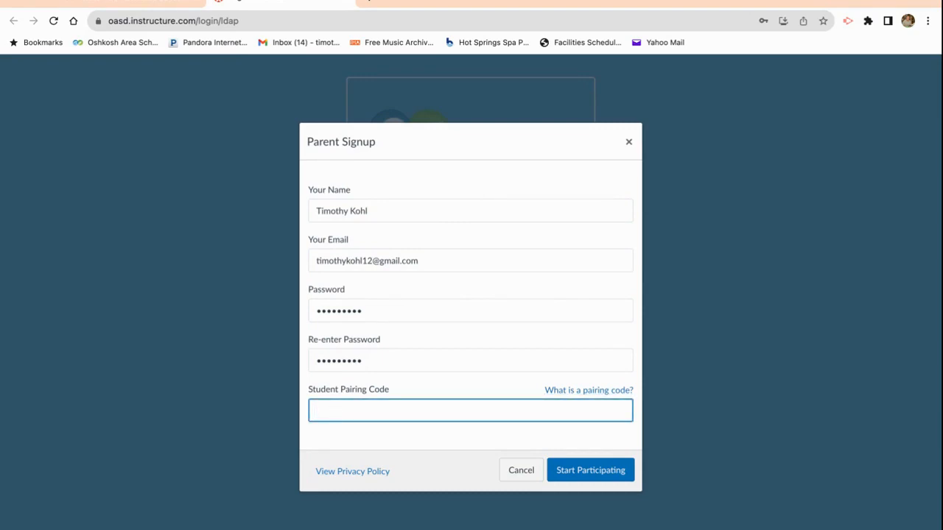
{"action": "type", "text": "b"}
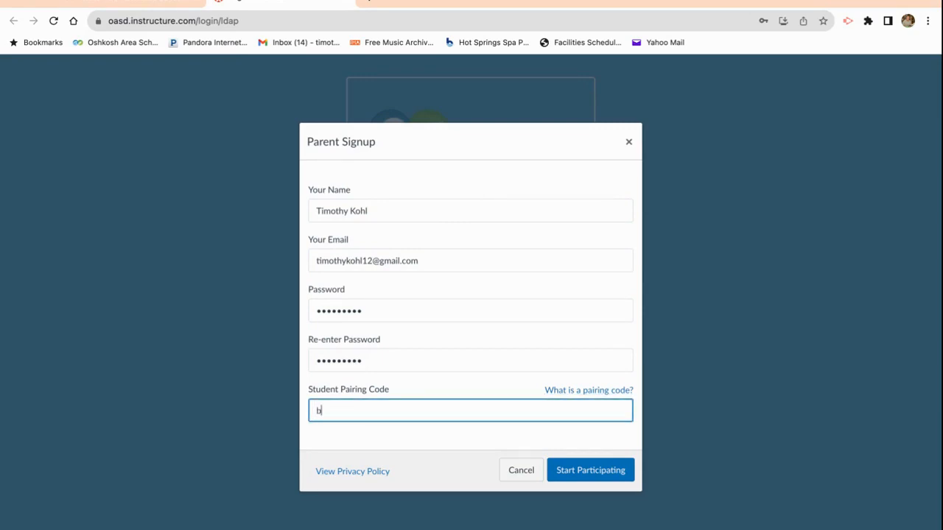
{"action": "type", "text": "w"}
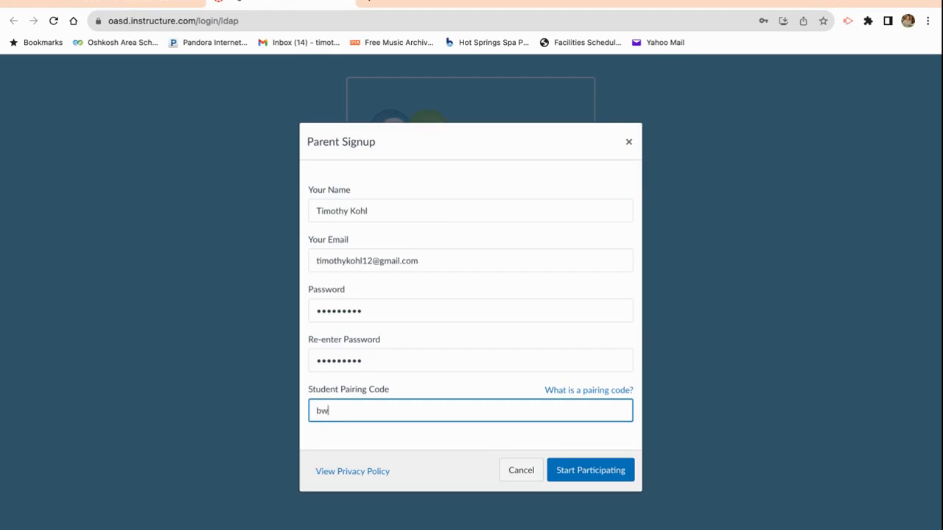
{"action": "type", "text": "lG"}
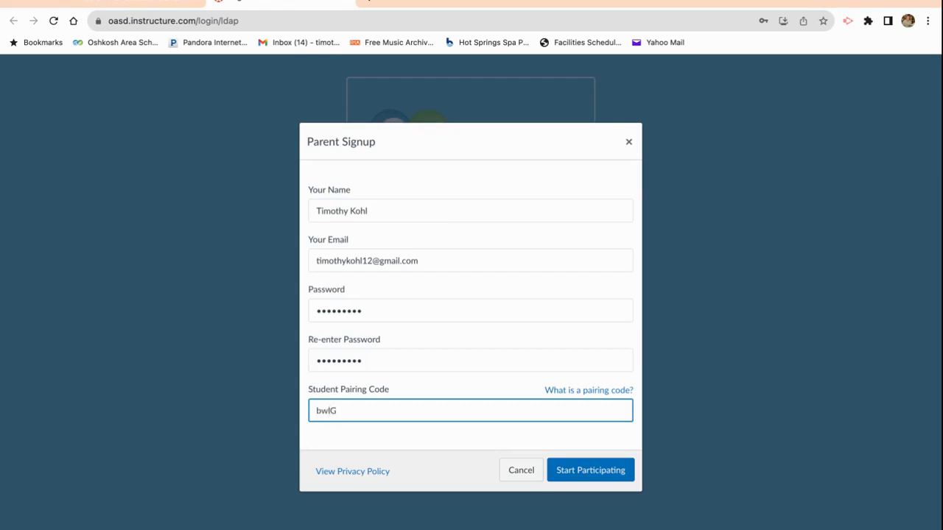
{"action": "type", "text": "nz"}
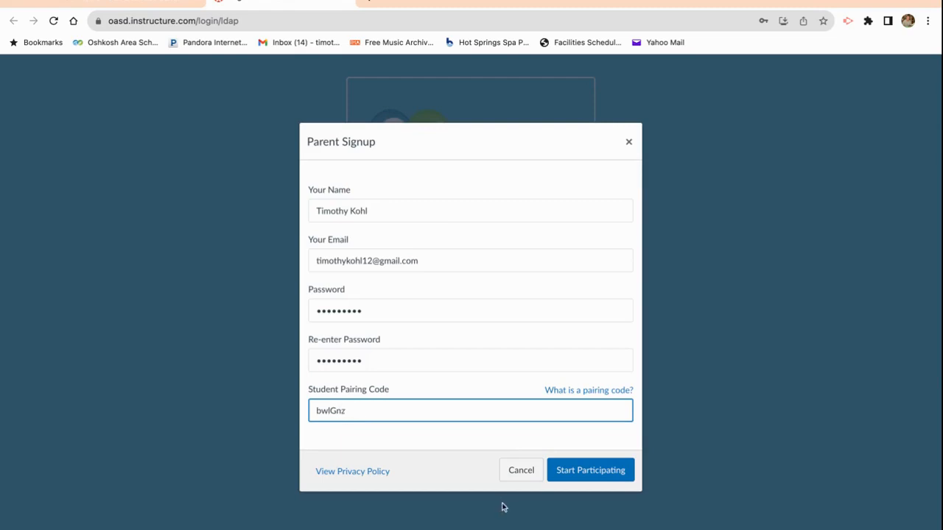
{"action": "left_click", "coordinate": [590, 470]}
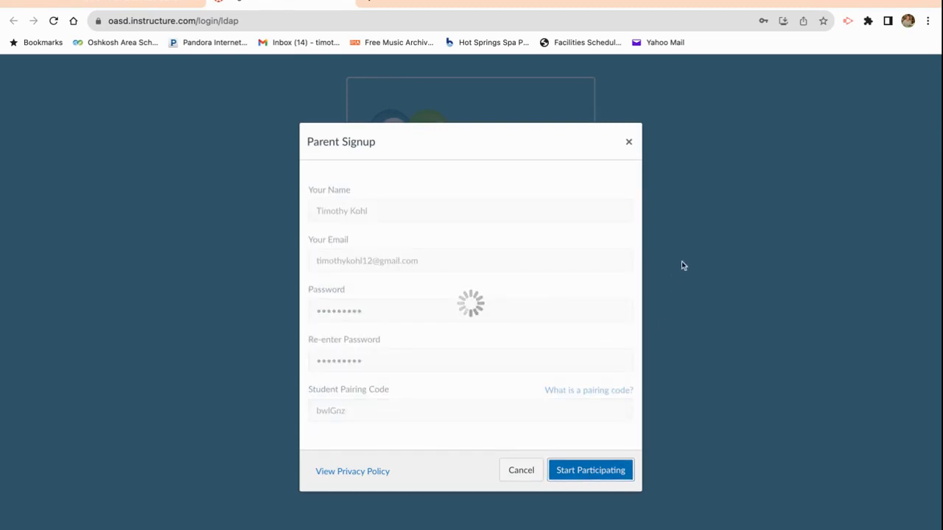
{"action": "left_click", "coordinate": [590, 470]}
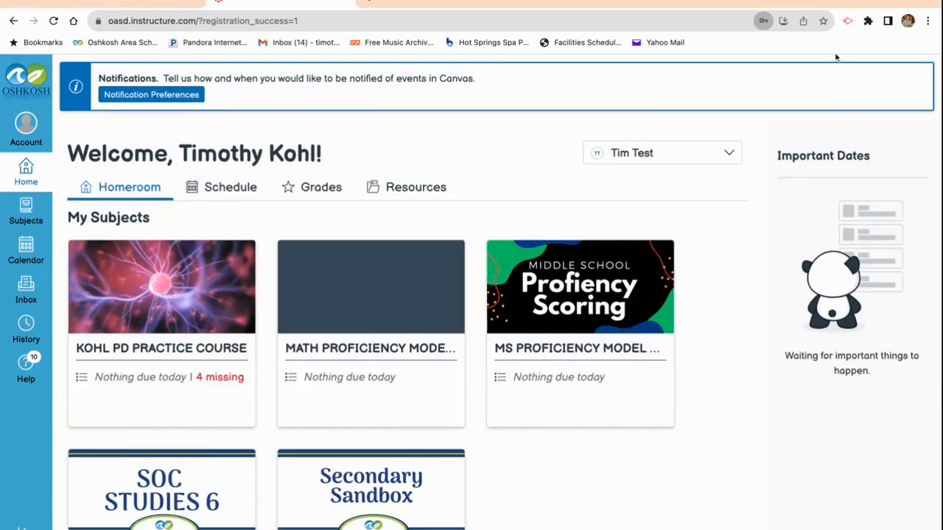
{"action": "mouse_move", "coordinate": [687, 269]}
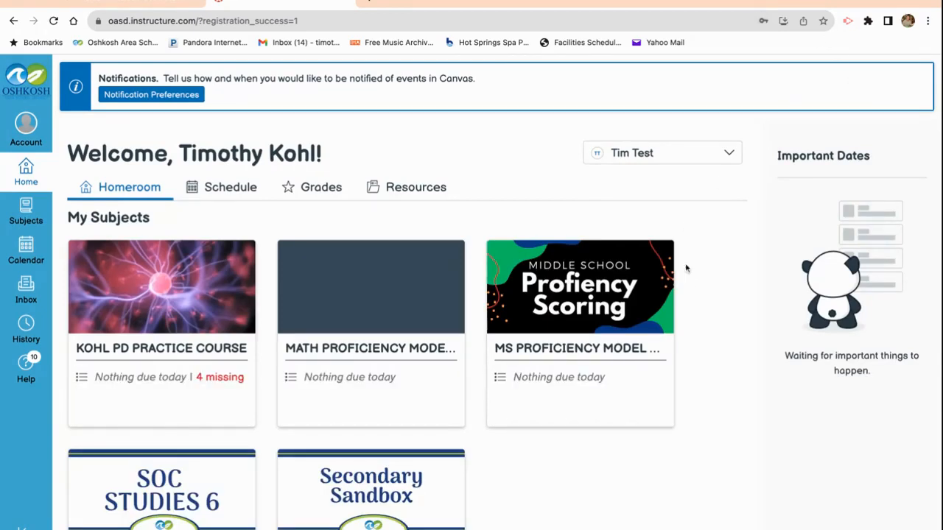
Step: Open the MS Proficiency Model Course and scroll through the student's Grades list
{"action": "left_click", "coordinate": [580, 287]}
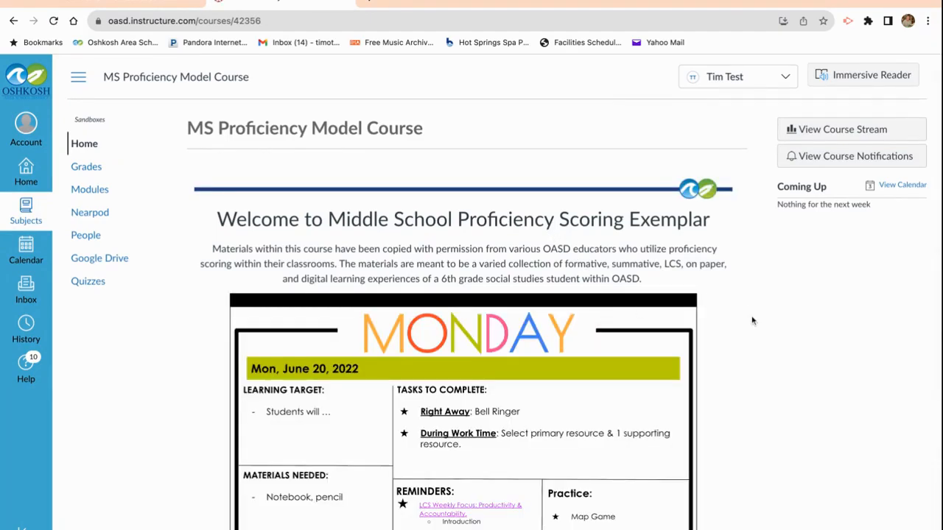
{"action": "scroll", "scroll_direction": "down", "scroll_amount": 3}
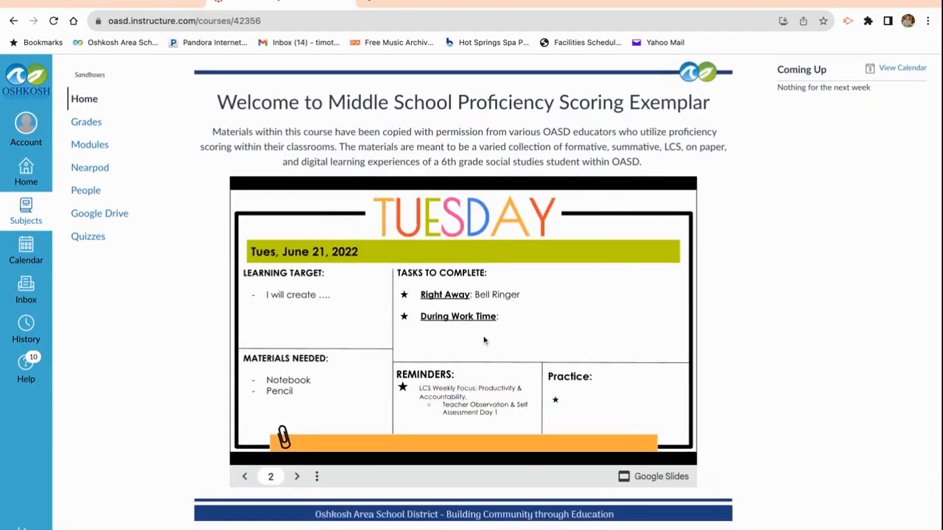
{"action": "left_click", "coordinate": [296, 477]}
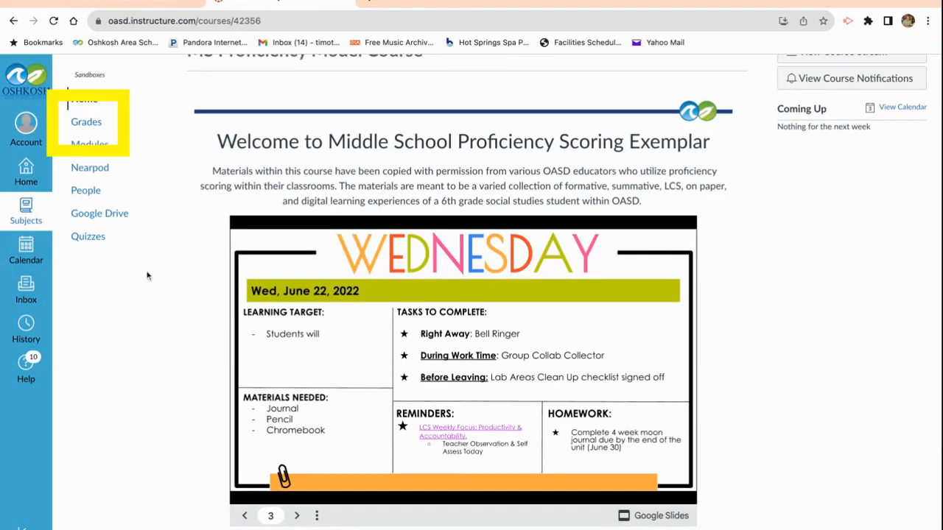
{"action": "left_click", "coordinate": [86, 122]}
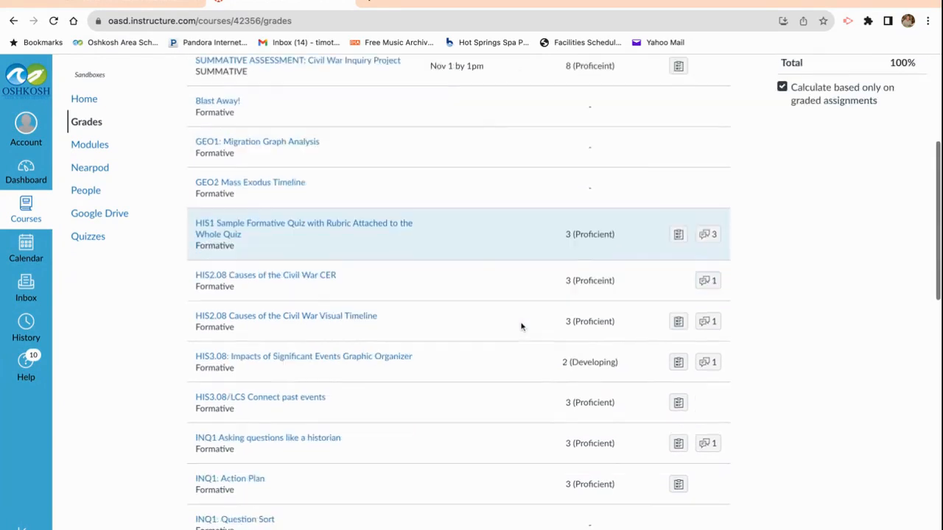
{"action": "scroll", "scroll_direction": "down", "scroll_amount": 3}
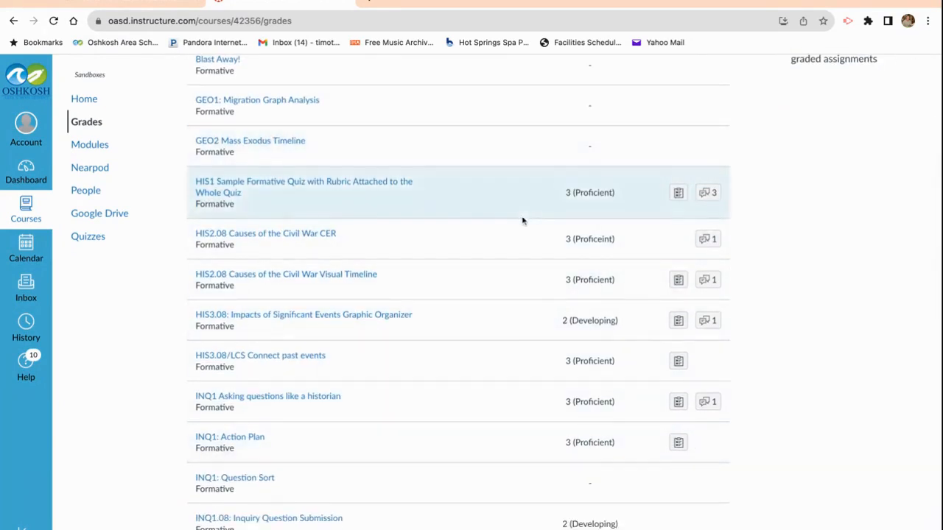
{"action": "mouse_move", "coordinate": [604, 411]}
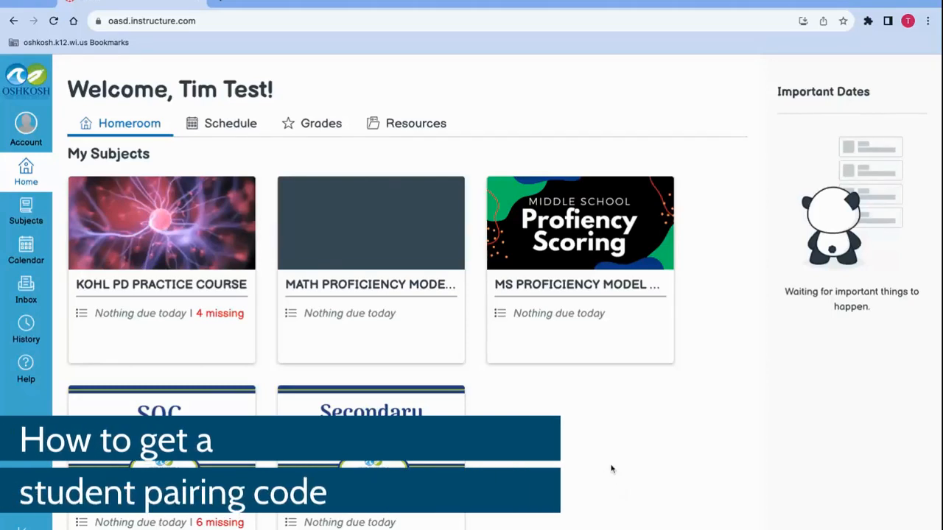
{"action": "mouse_move", "coordinate": [380, 203]}
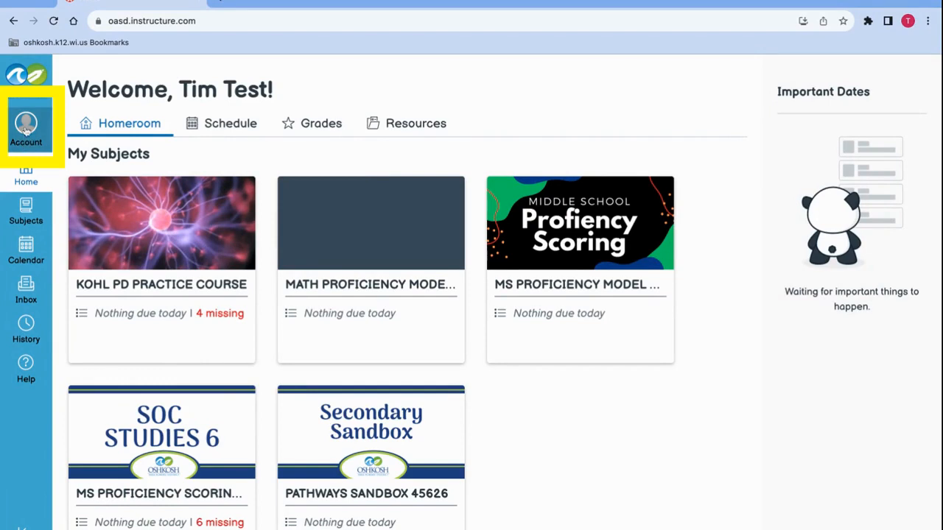
Step: Use Pair with Observer in Account Settings to get a code, then dismiss it
{"action": "left_click", "coordinate": [26, 125]}
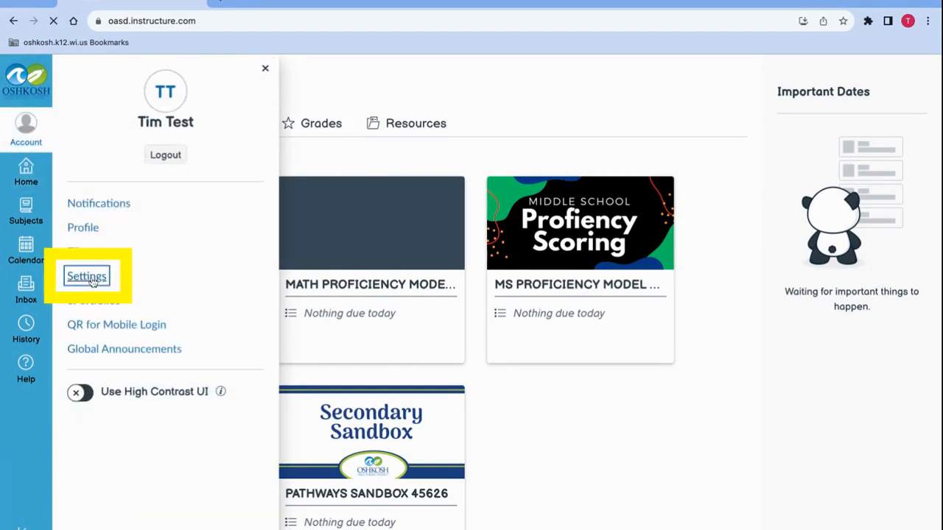
{"action": "left_click", "coordinate": [86, 276]}
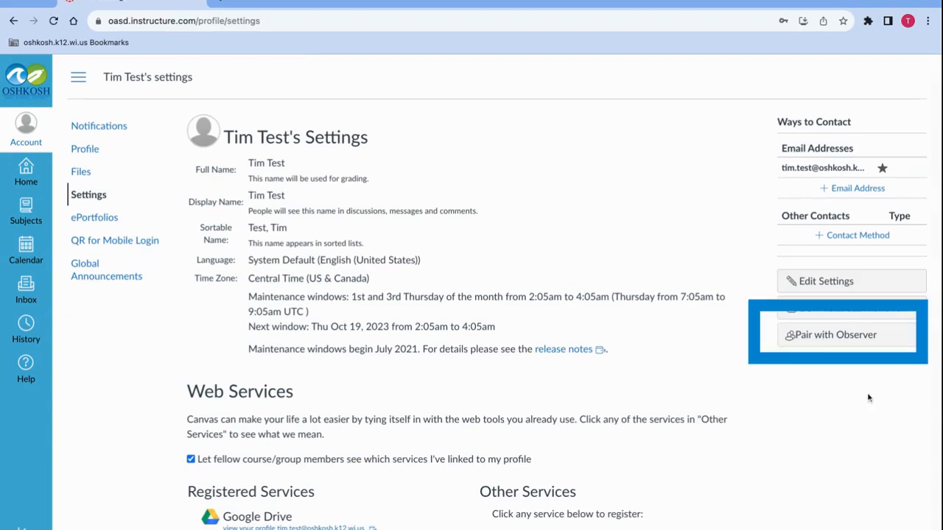
{"action": "mouse_move", "coordinate": [834, 334]}
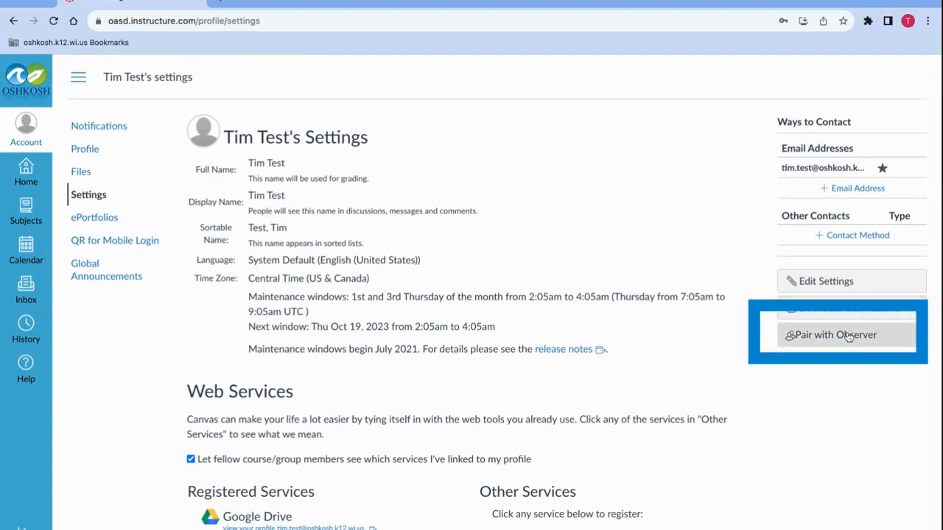
{"action": "left_click", "coordinate": [835, 335]}
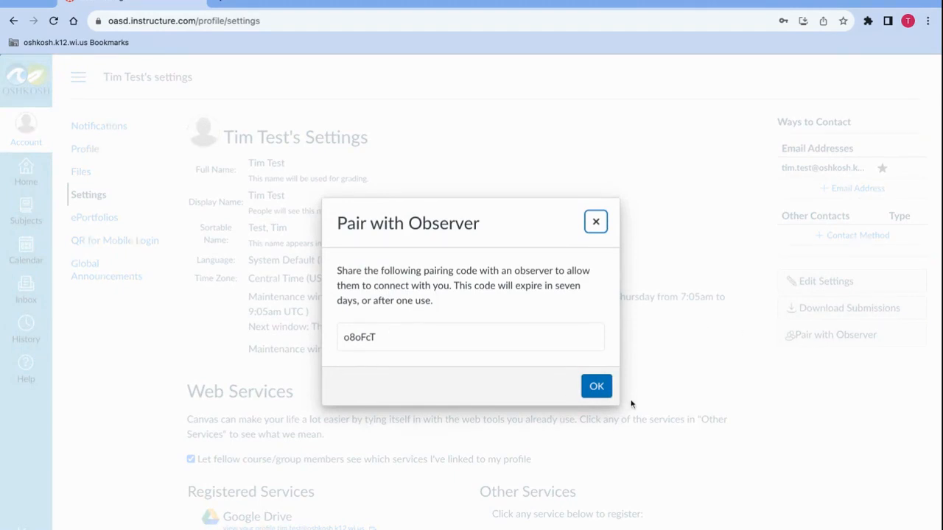
{"action": "left_click", "coordinate": [596, 386]}
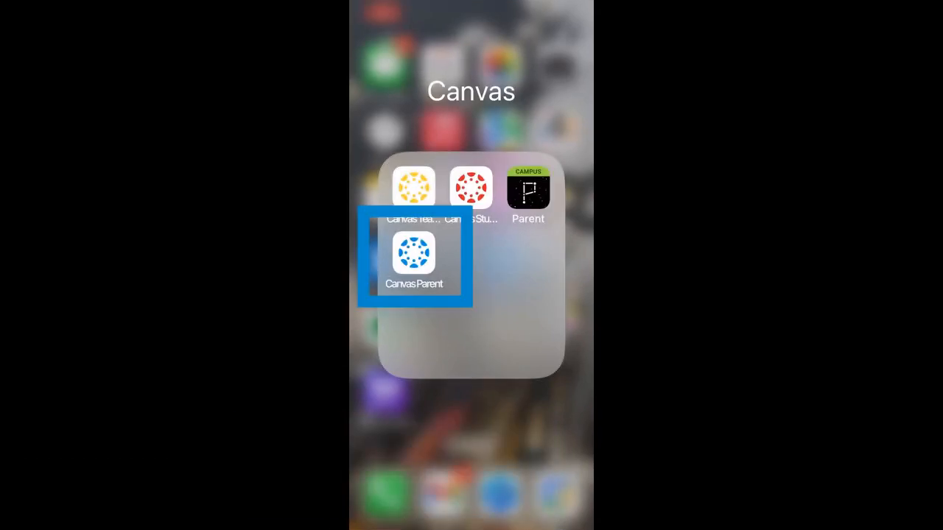
Step: Launch Canvas Parent, search for the school, and select Oshkosh Area School District
{"action": "left_click", "coordinate": [414, 260]}
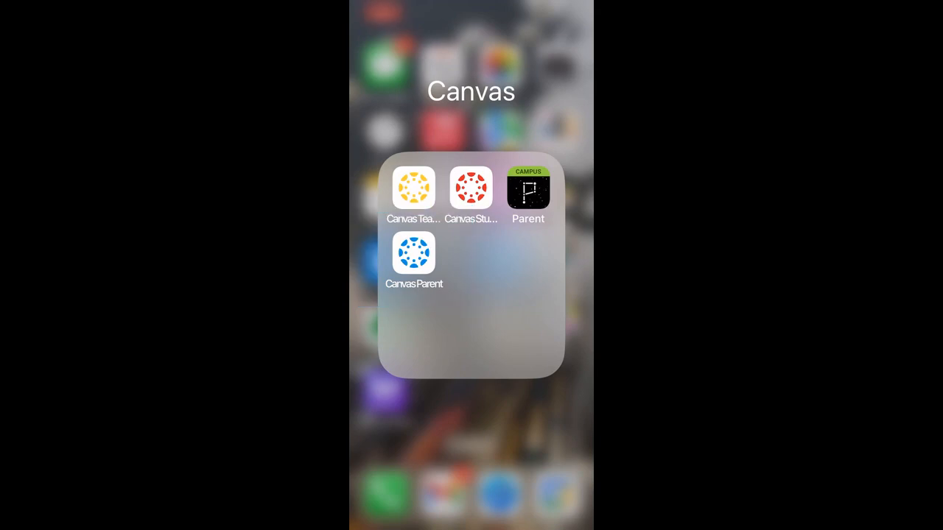
{"action": "left_click", "coordinate": [414, 252]}
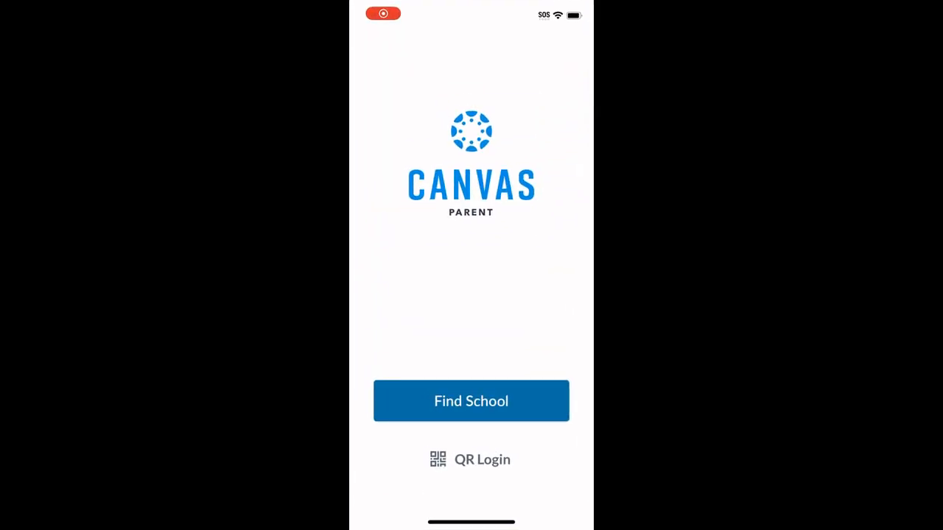
{"action": "left_click", "coordinate": [471, 400]}
{"action": "type", "text": "oshk"}
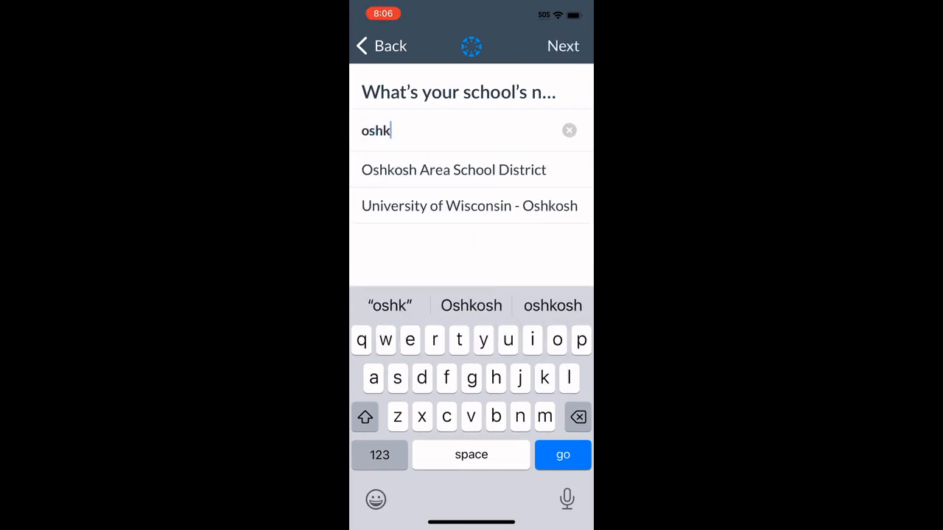
{"action": "left_click", "coordinate": [453, 169]}
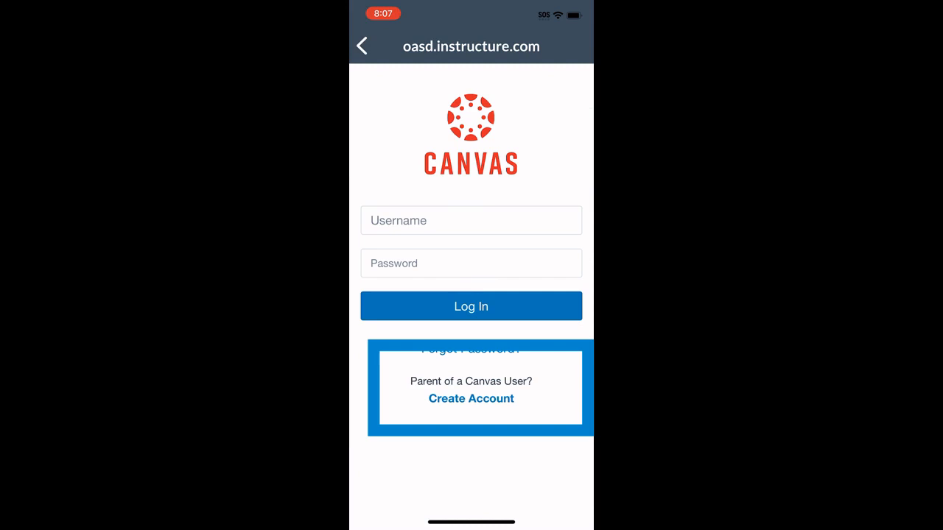
{"action": "left_click", "coordinate": [470, 398]}
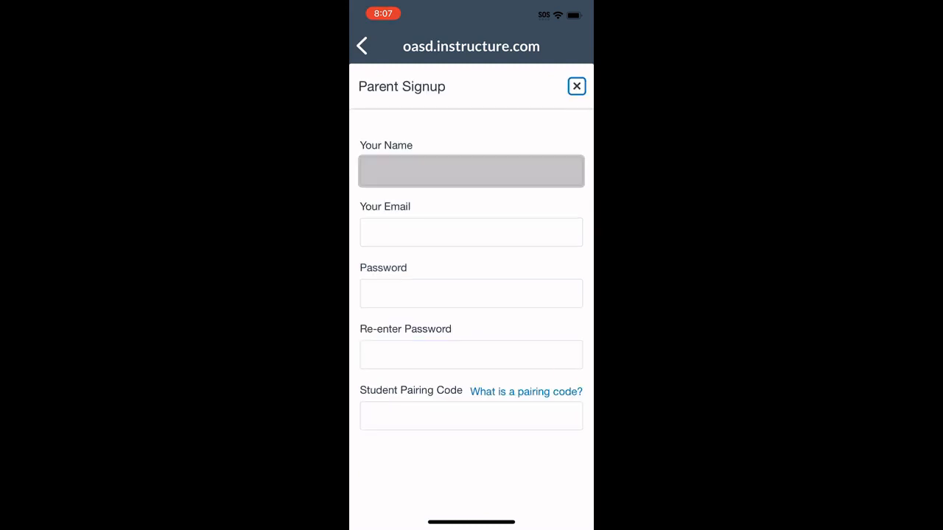
{"action": "type", "text": "Tim"}
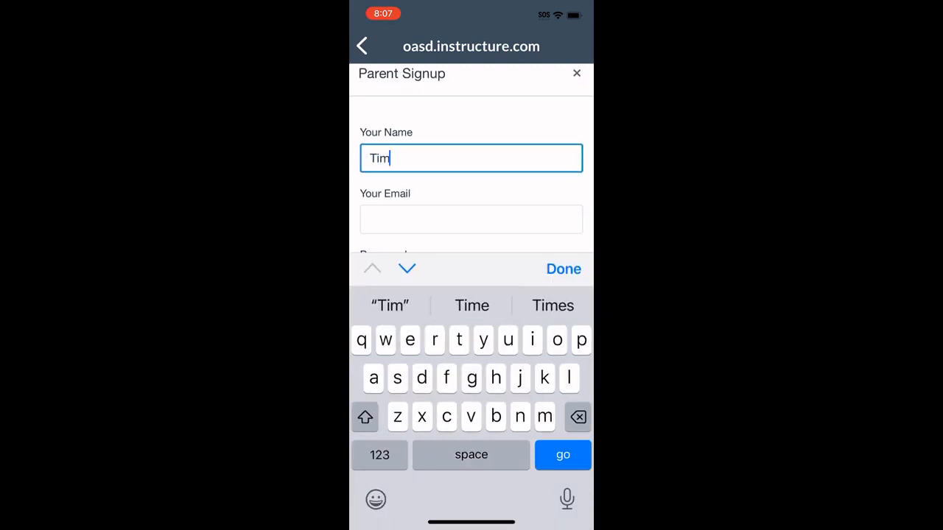
{"action": "type", "text": "Kohl"}
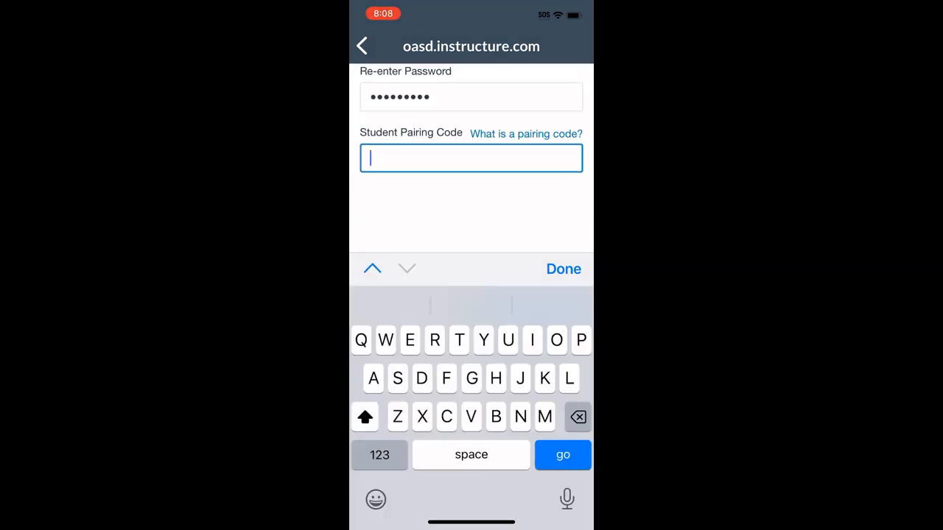
{"action": "type", "text": "X"}
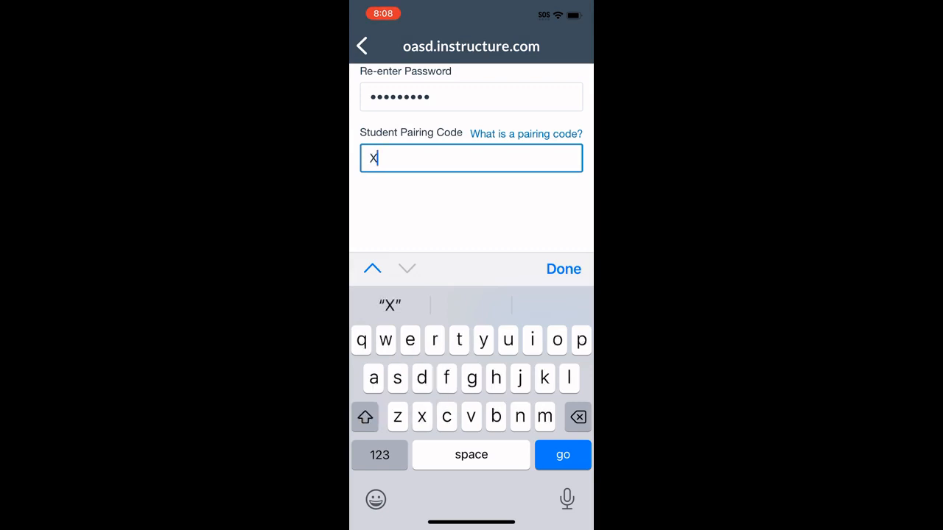
{"action": "type", "text": "ywD"}
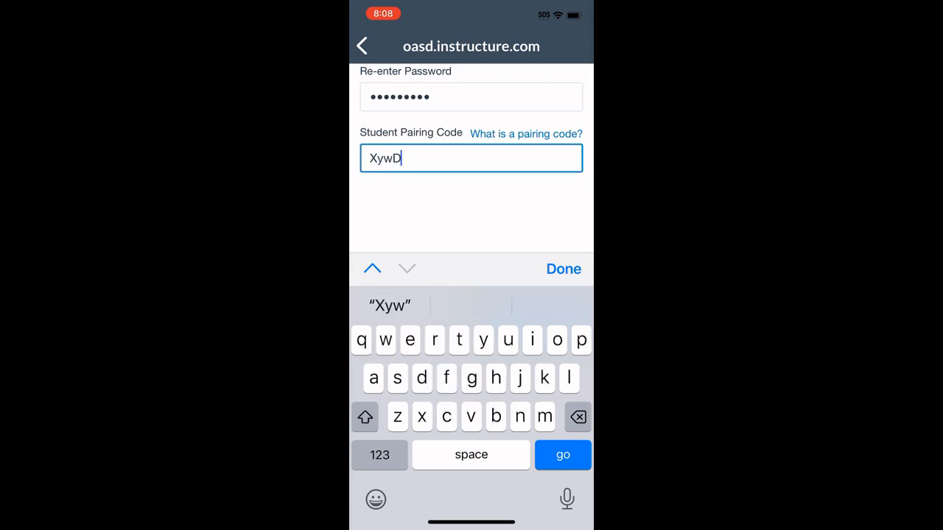
{"action": "type", "text": "UU"}
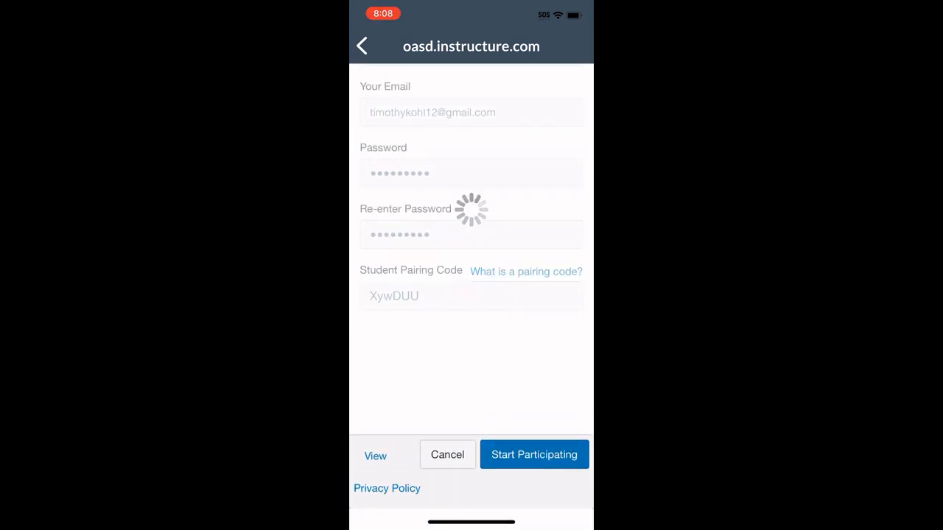
{"action": "left_click", "coordinate": [534, 455]}
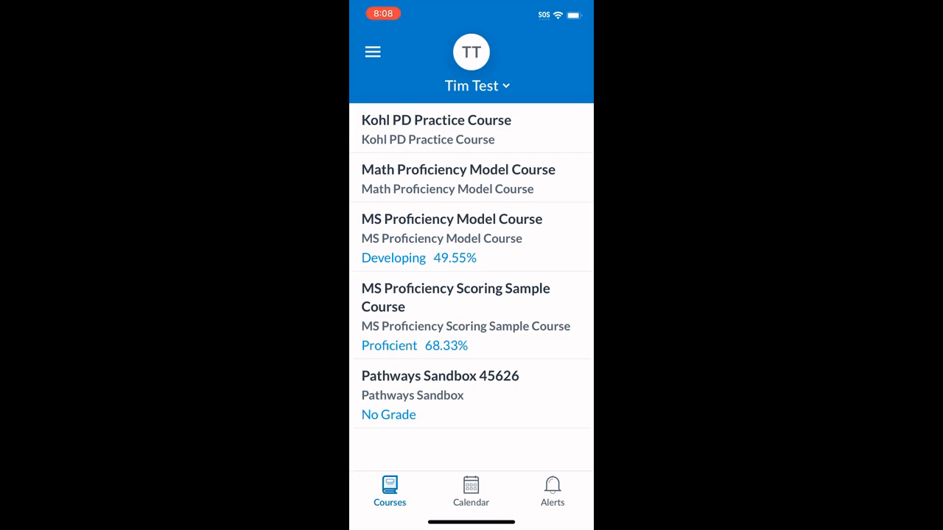
{"action": "left_click", "coordinate": [451, 219]}
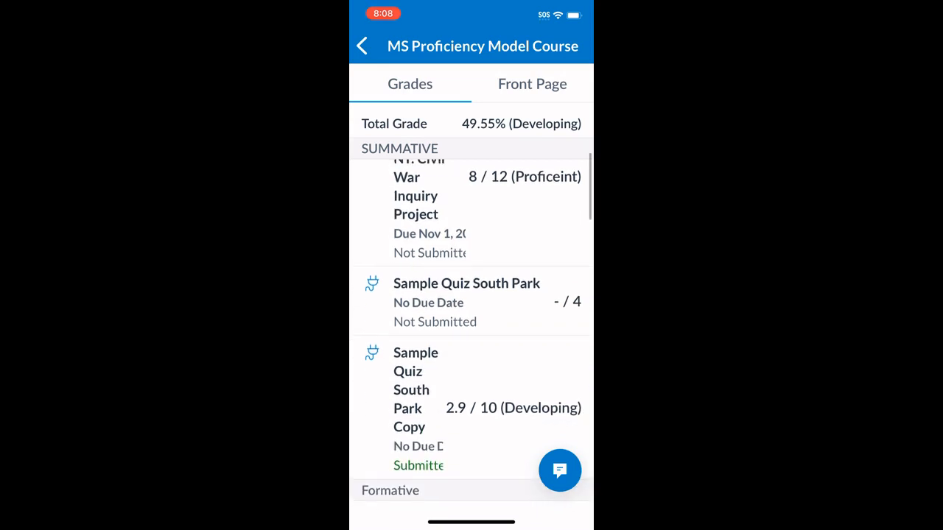
{"action": "scroll", "scroll_direction": "down", "scroll_amount": 3}
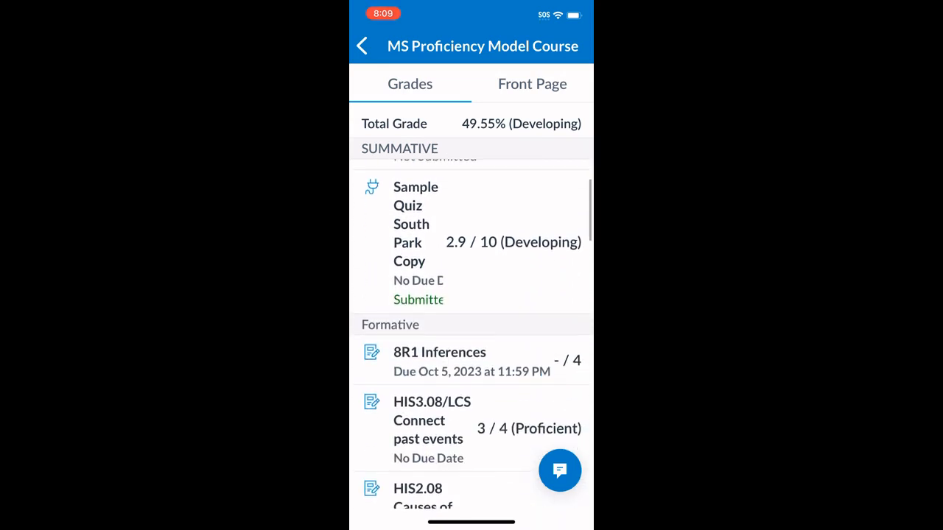
{"action": "scroll", "scroll_direction": "down", "scroll_amount": 3}
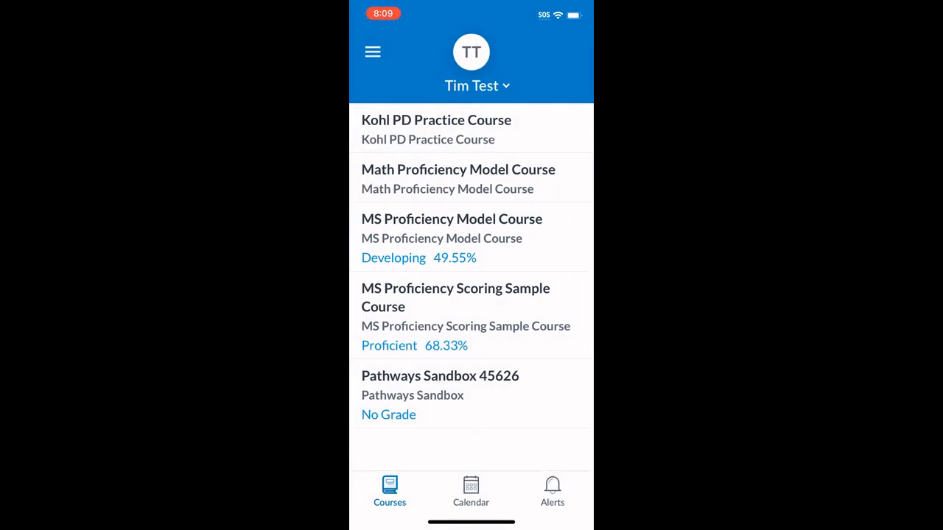
Step: From the student dropdown, choose Add Student by Pairing Code
{"action": "left_click", "coordinate": [477, 85]}
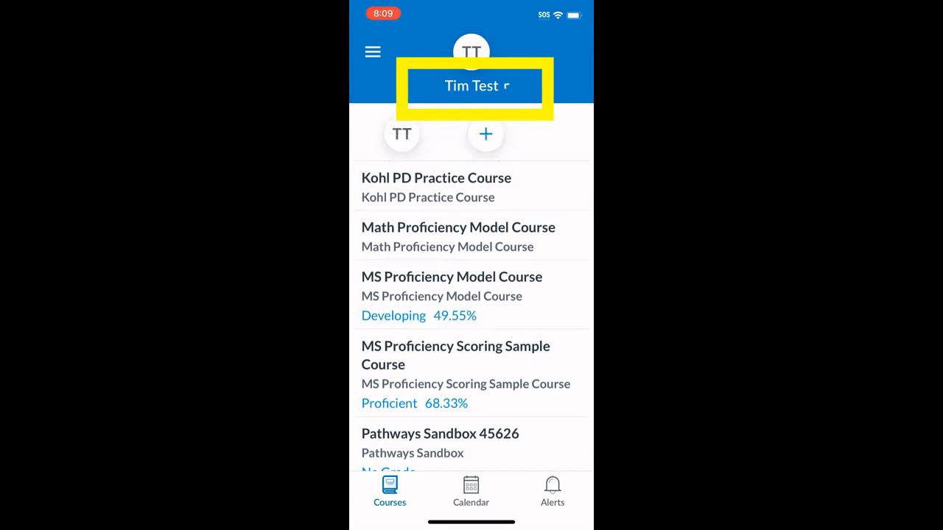
{"action": "left_click", "coordinate": [477, 85]}
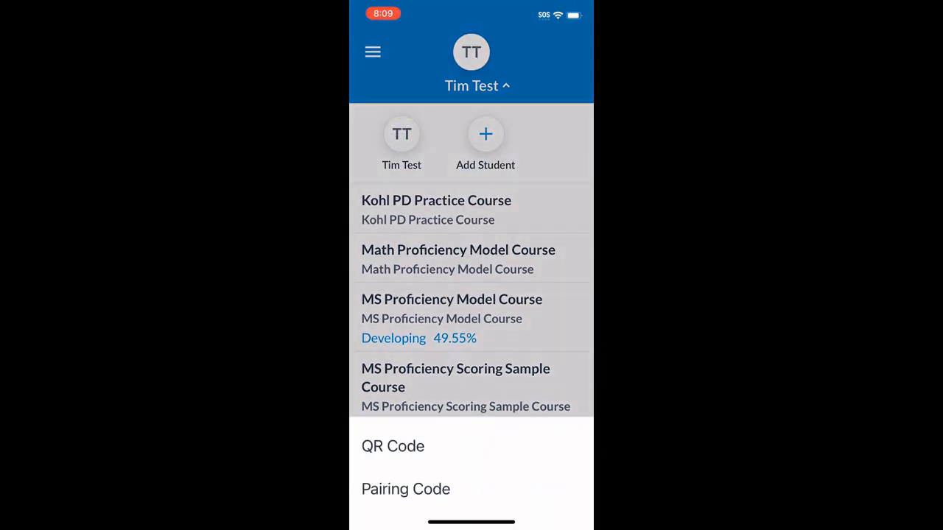
{"action": "left_click", "coordinate": [486, 134]}
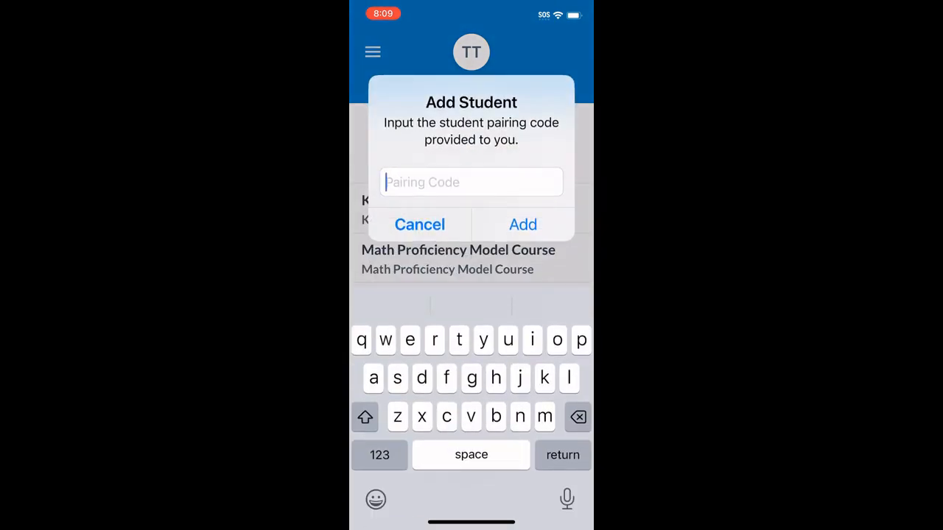